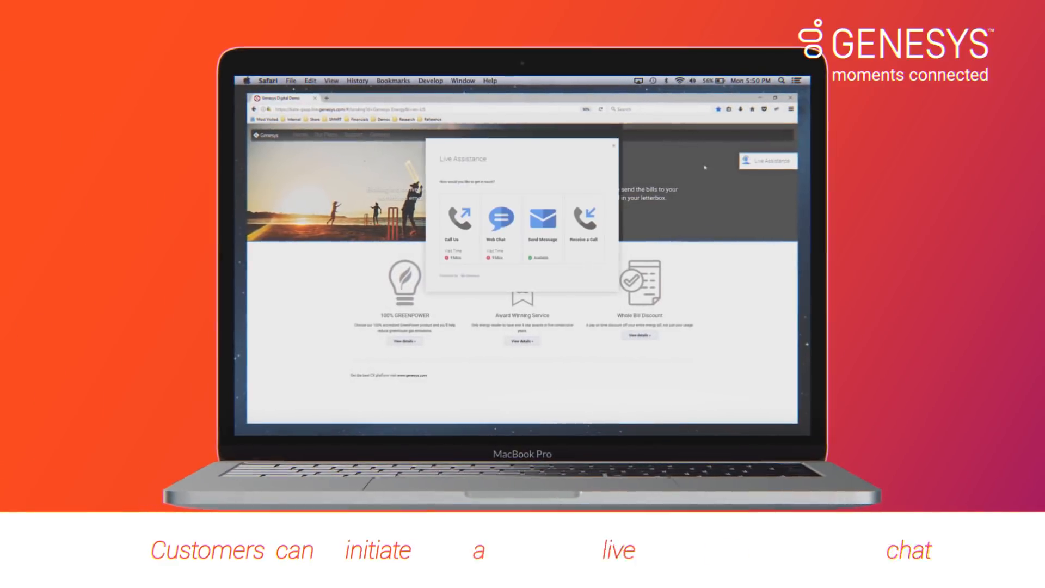
# Start a Web Chat session from Live Assistance so bot Kate connects and greets
pyautogui.click(500, 218)
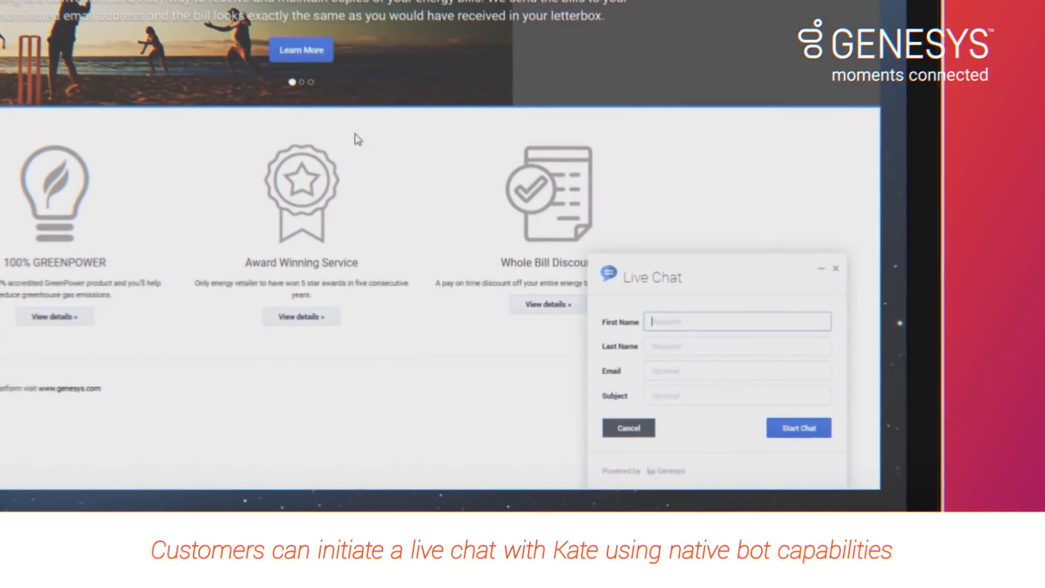
pyautogui.click(798, 427)
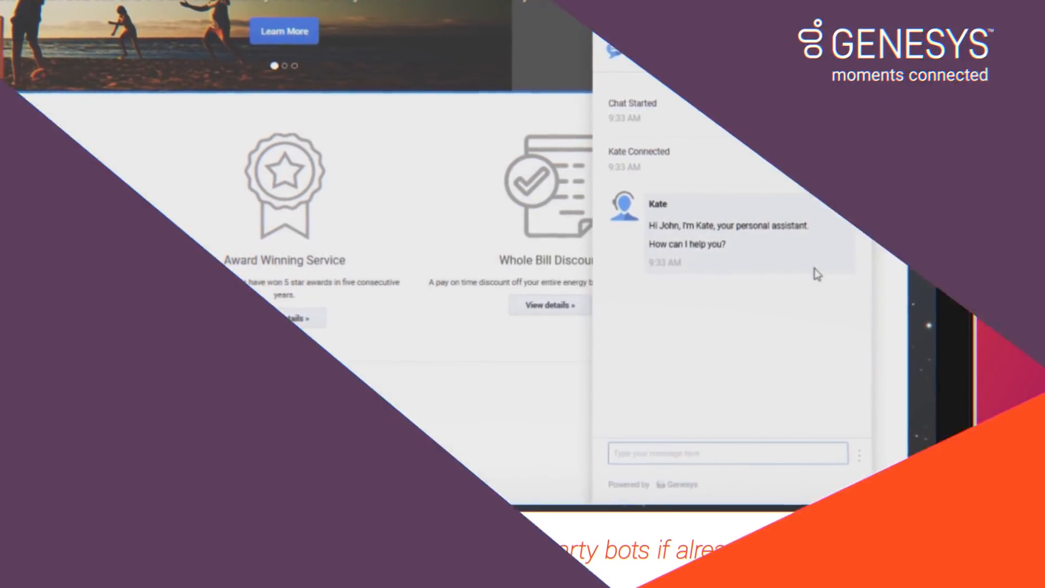
# Send 'can you tell me the address of your Manchester branch' to Kate
pyautogui.write('can you tell')
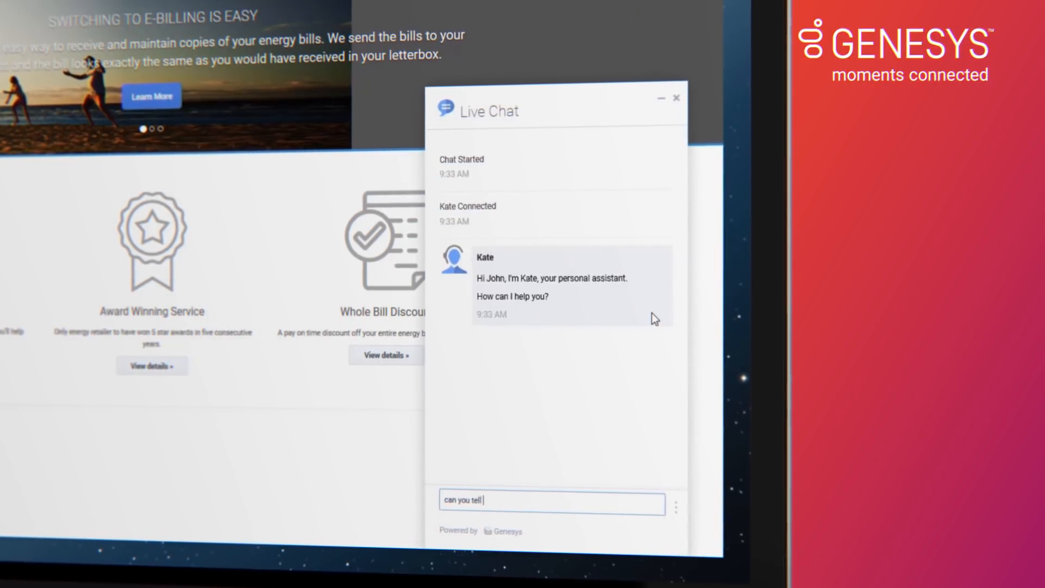
pyautogui.write('me the address of your')
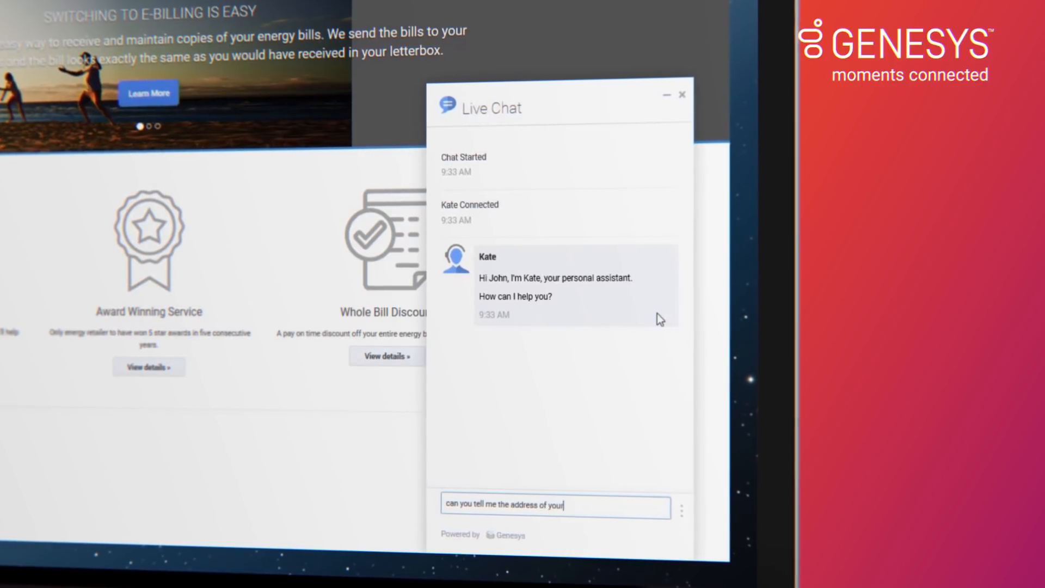
pyautogui.write('Manchester branch')
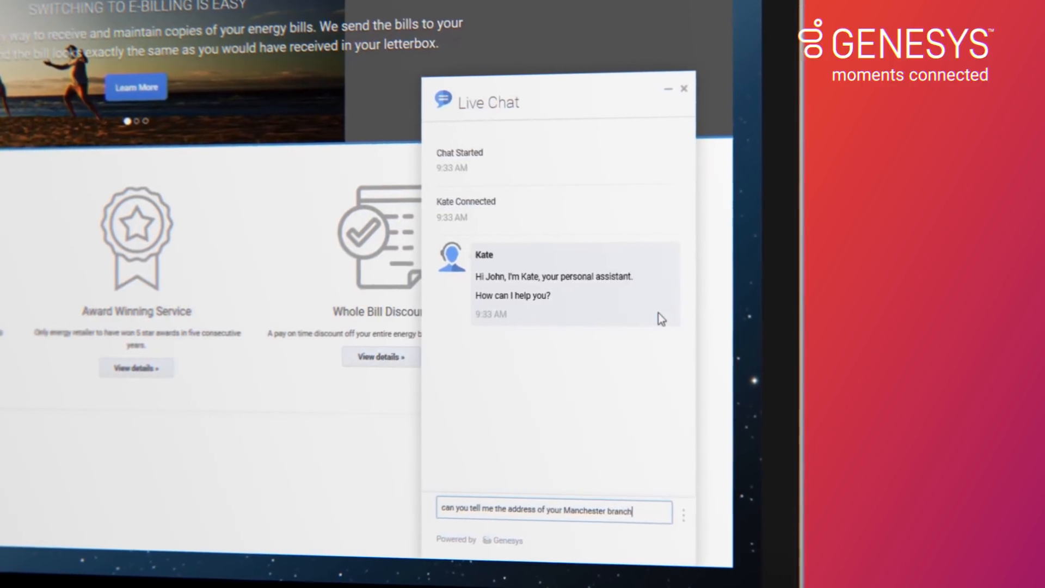
pyautogui.press('Return')
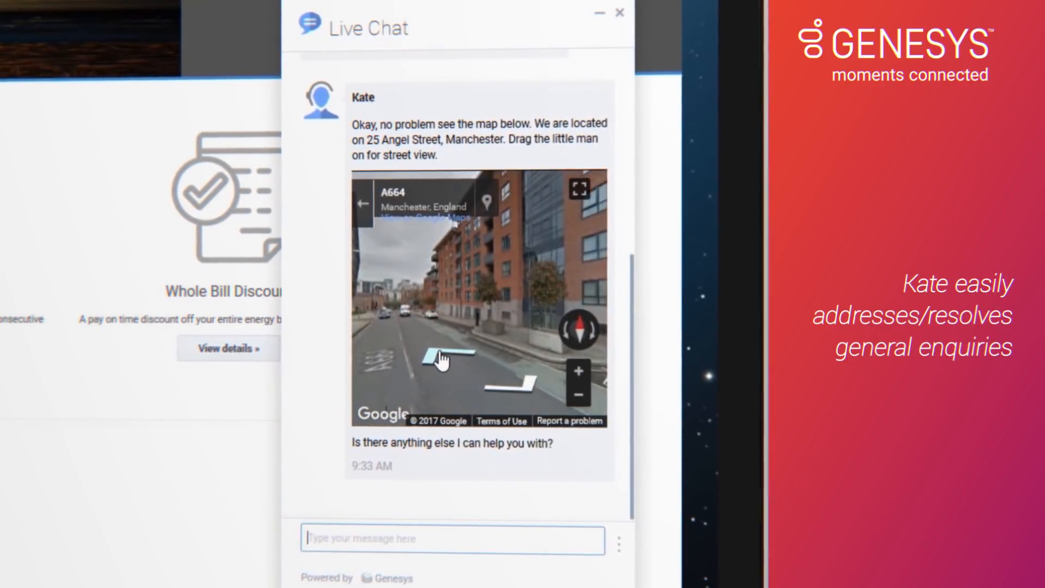
# Reply 'yes, I have a problem with my electric meter' to Kate
pyautogui.write('yes,')
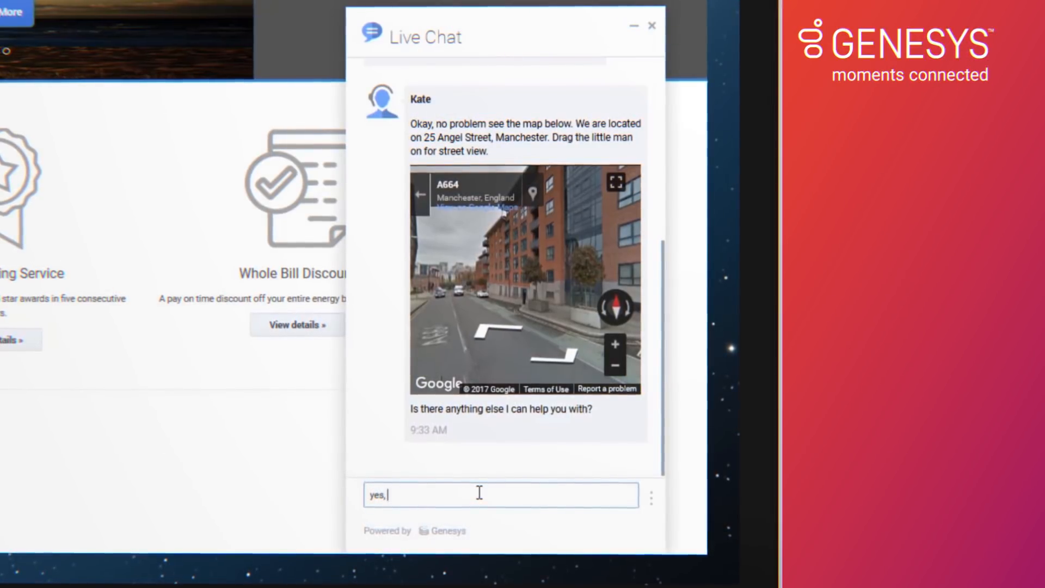
pyautogui.write('I have a problem with my e')
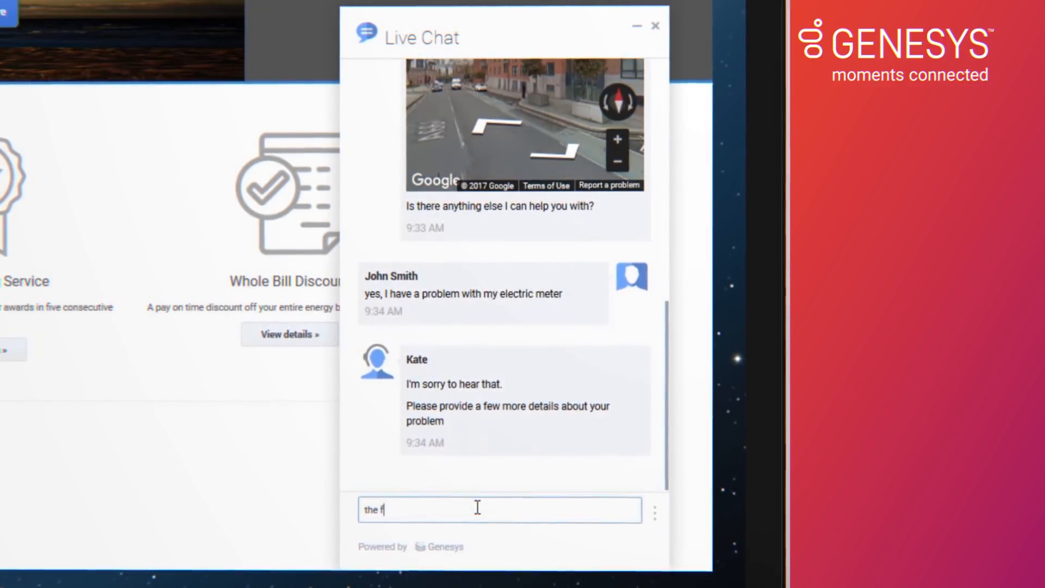
# Tell Kate 'the front panel is cracked' so the issue escalates to an advisor
pyautogui.write('ront panel is cracked')
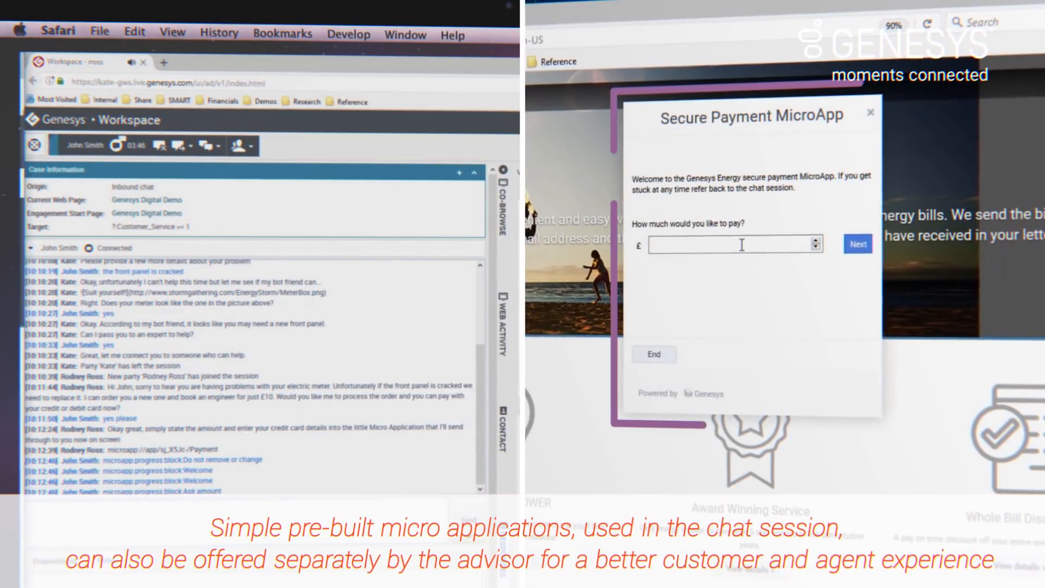
# Submit amount, card number and security code for reference 123456, then close the payment session
pyautogui.click(857, 244)
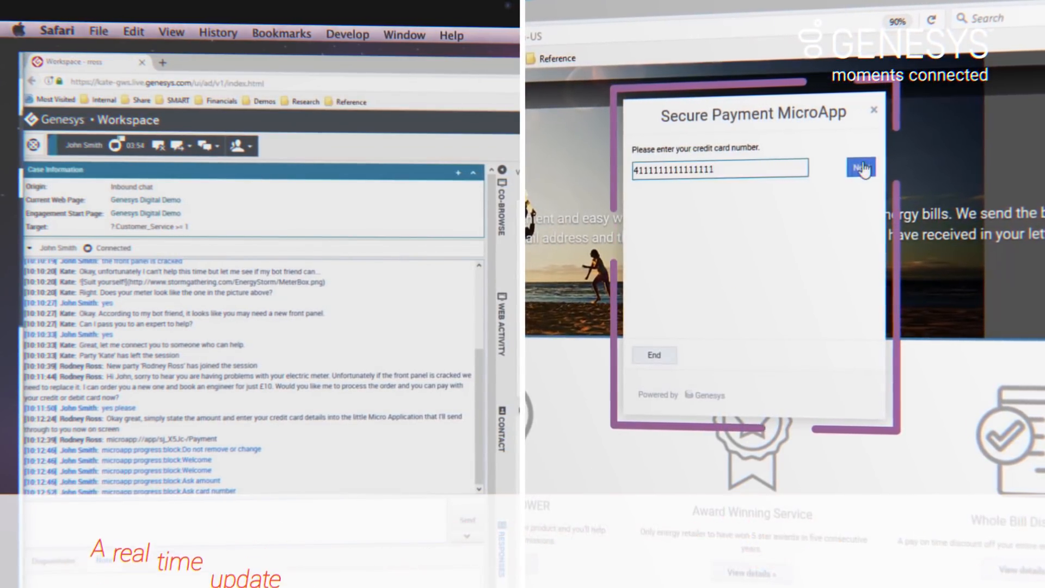
pyautogui.click(860, 168)
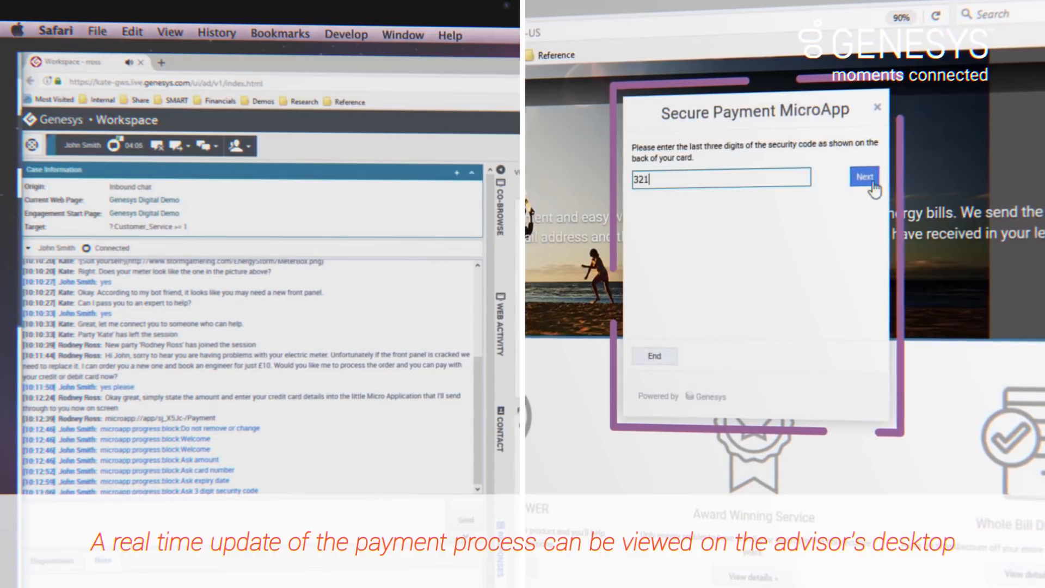
pyautogui.click(863, 177)
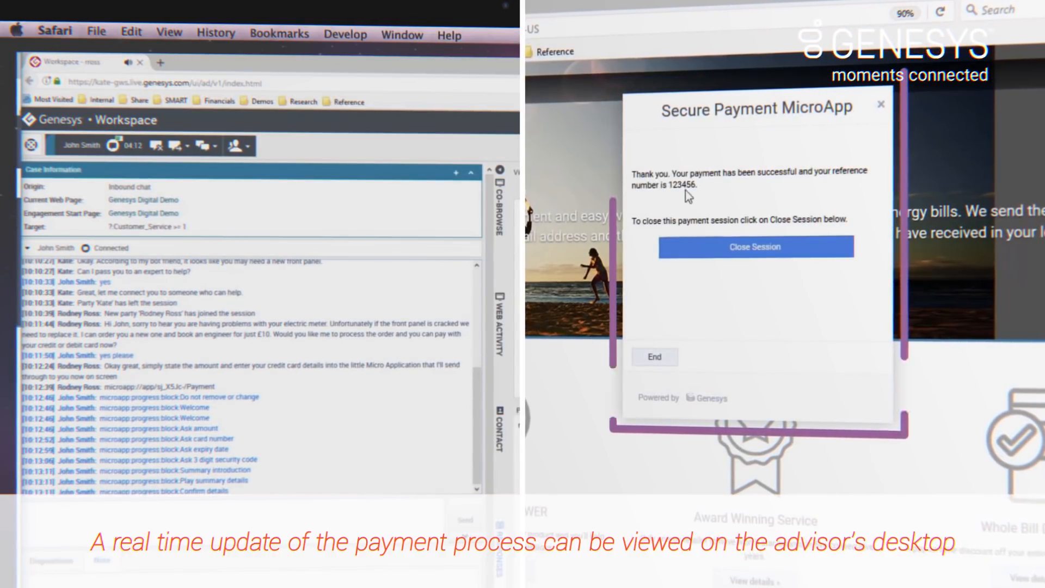
pyautogui.click(753, 248)
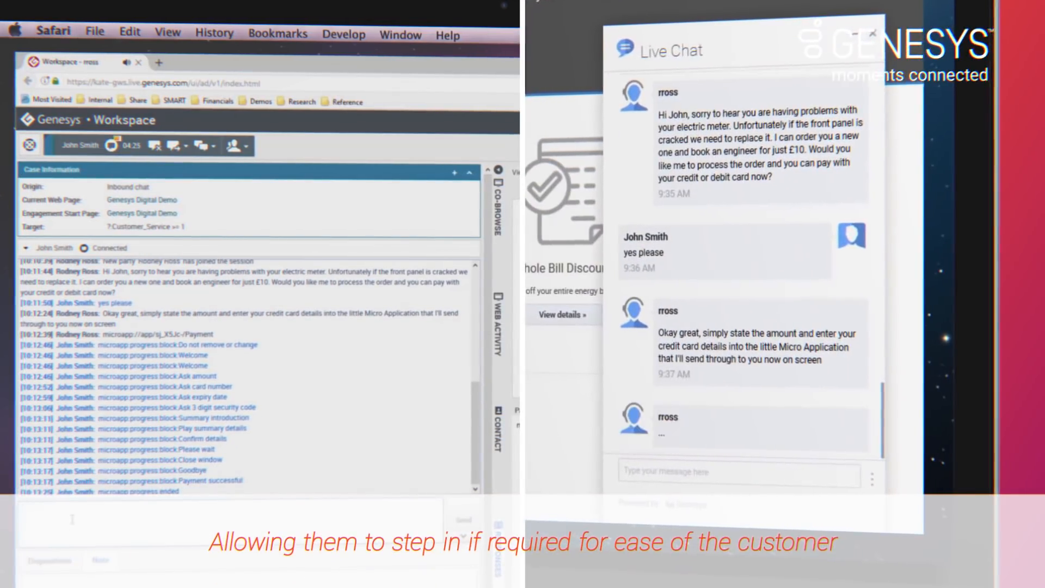